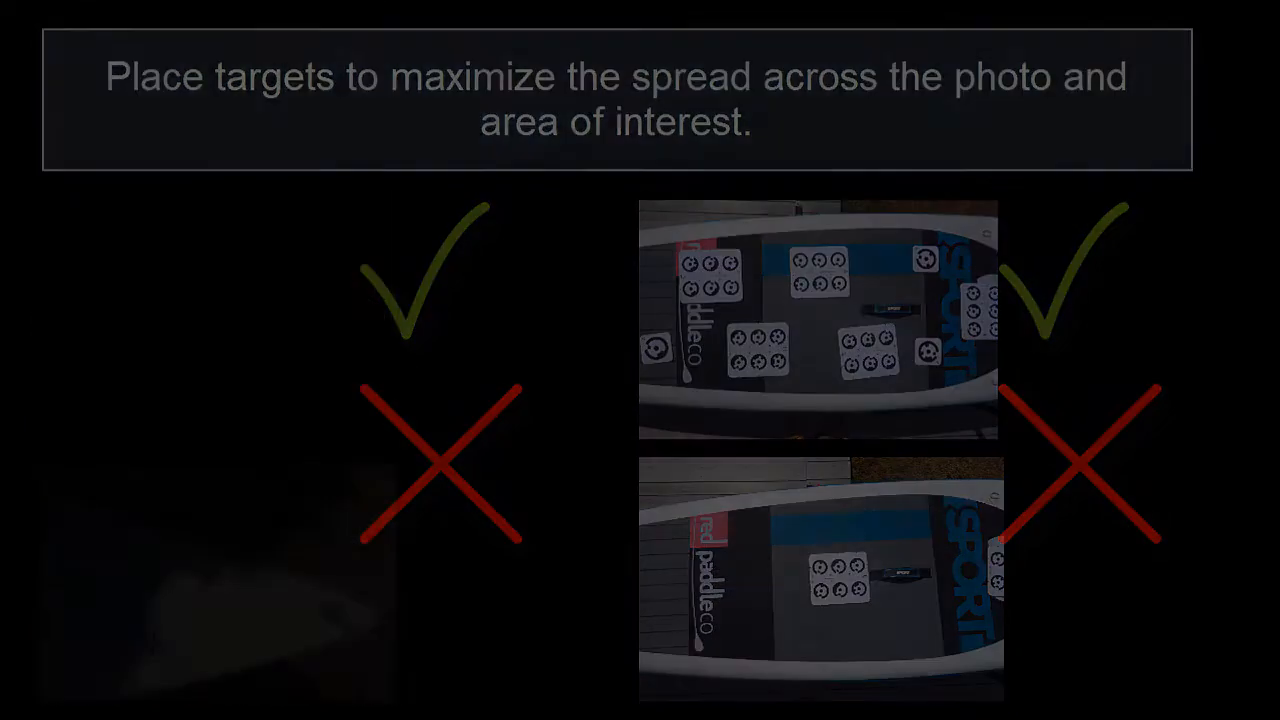
Advance to the slide stating three or more non-linear targets are needed per surface region.
key("Right")
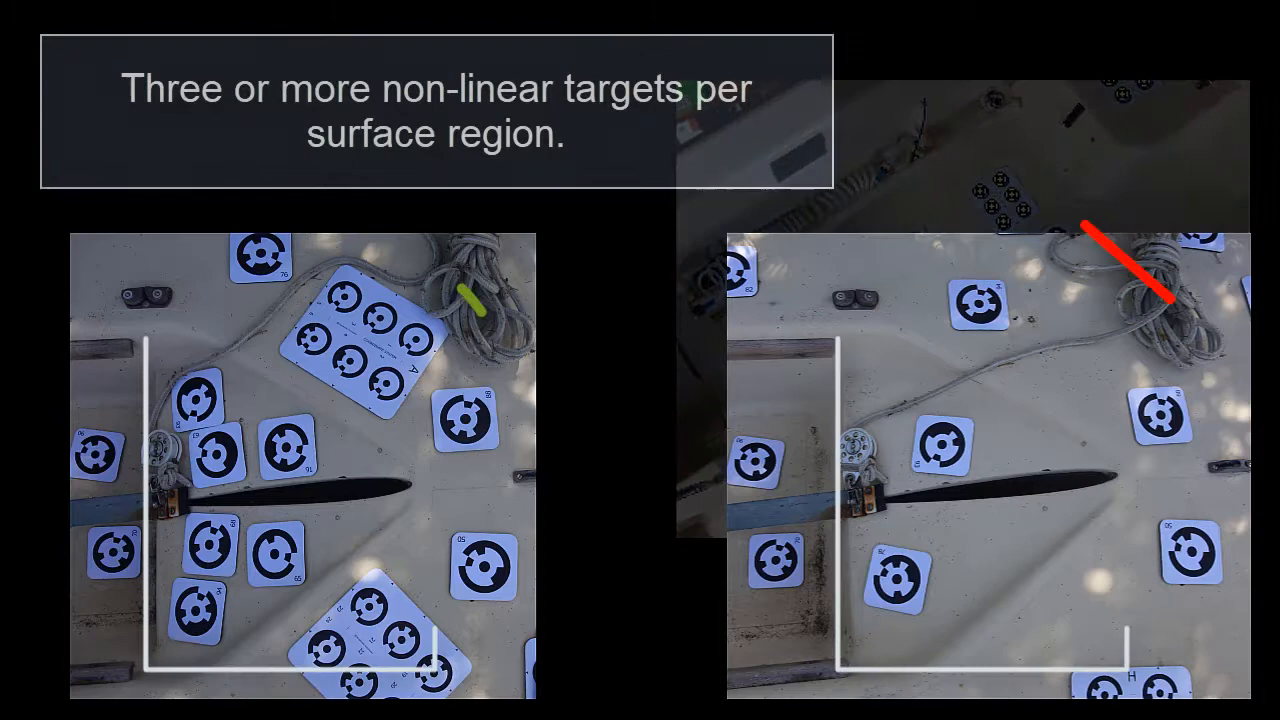
key("Right")
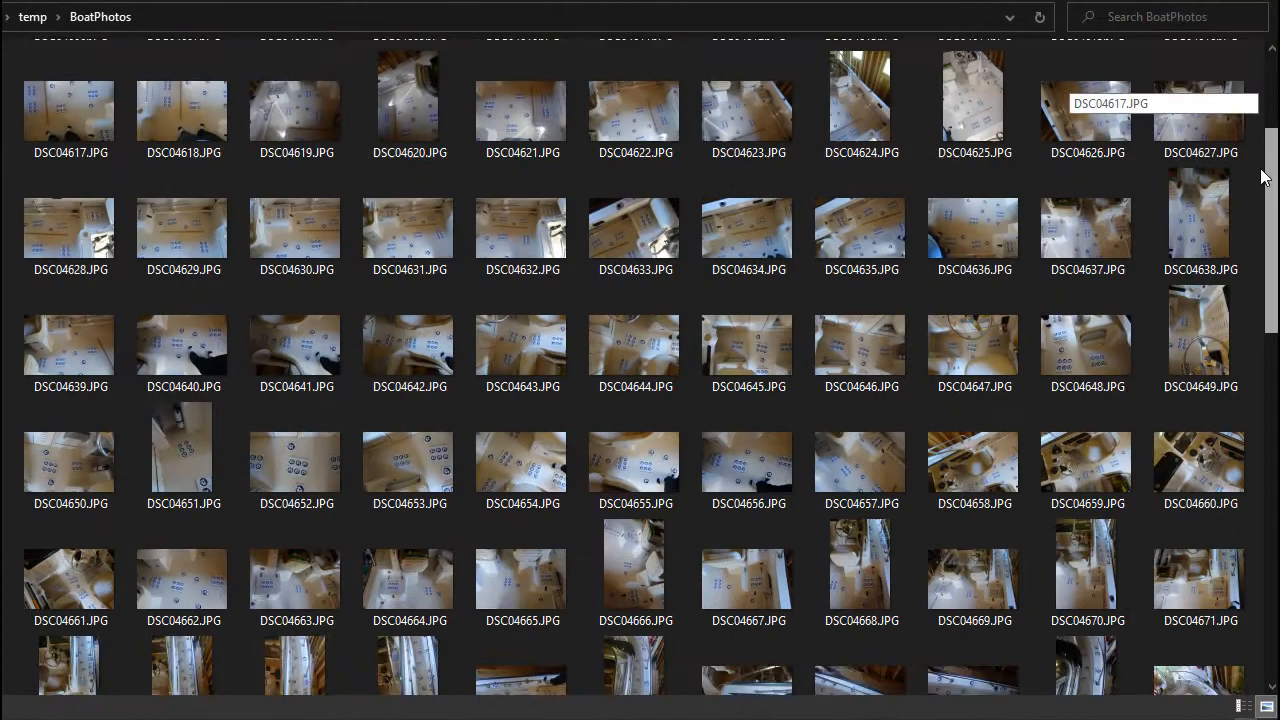
Scroll down the BoatPhotos folder to the later hull photos up to DSC04771.
scroll("down", 3)
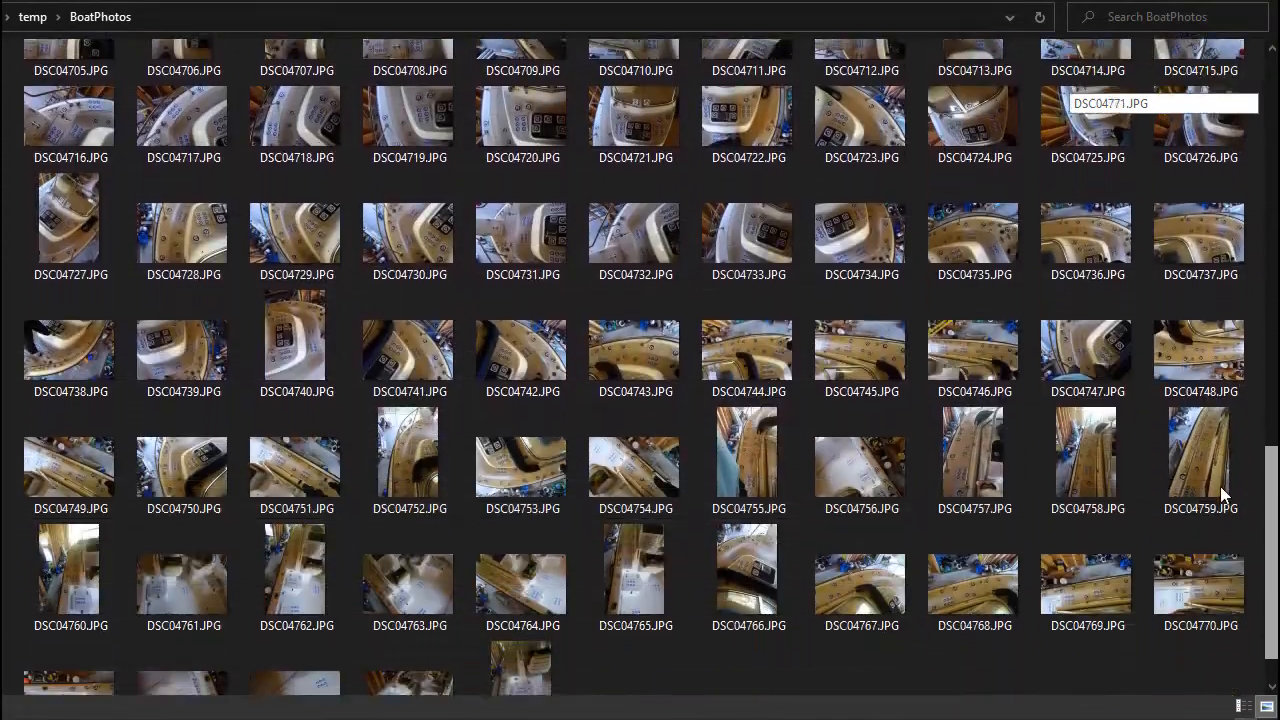